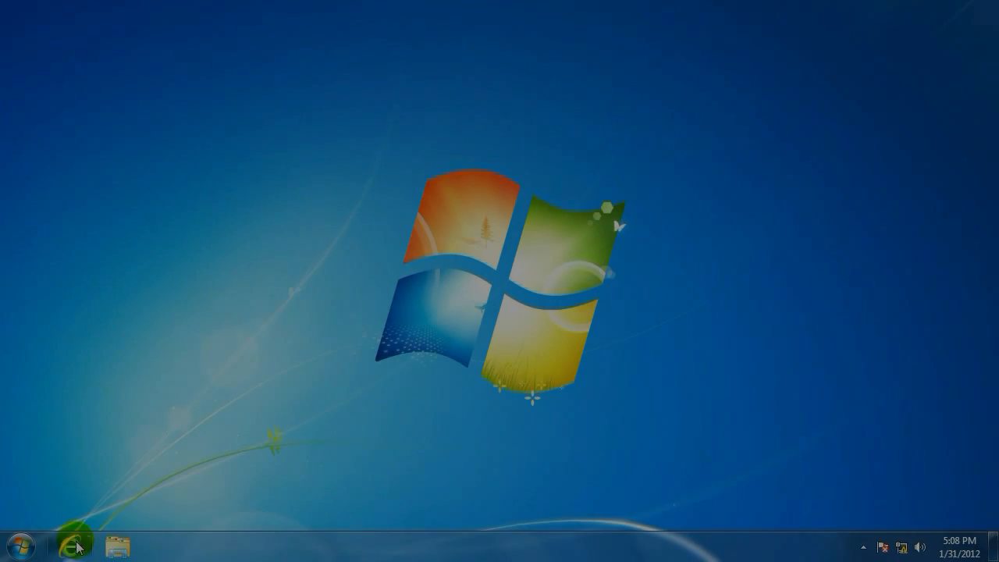
left_click(71, 544)
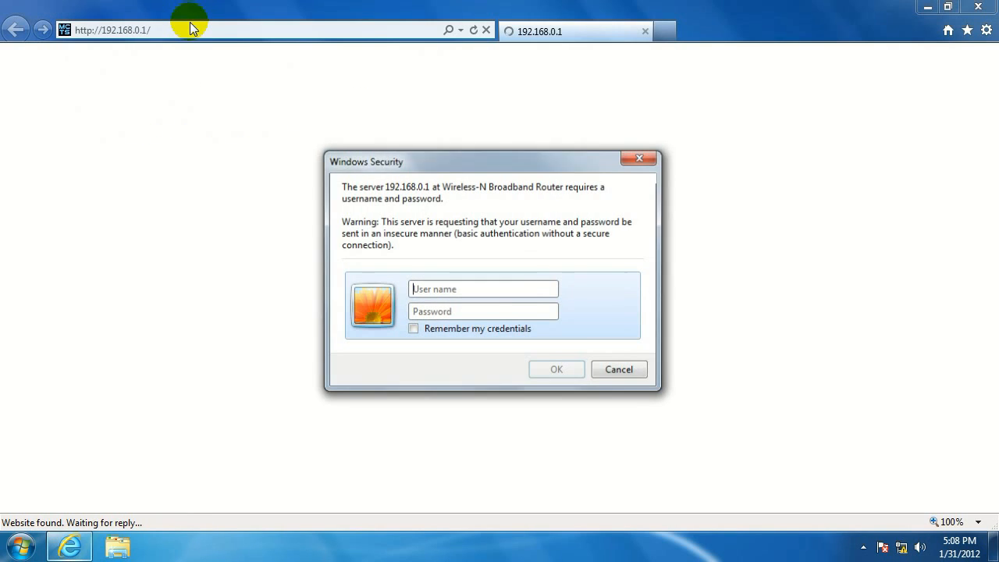
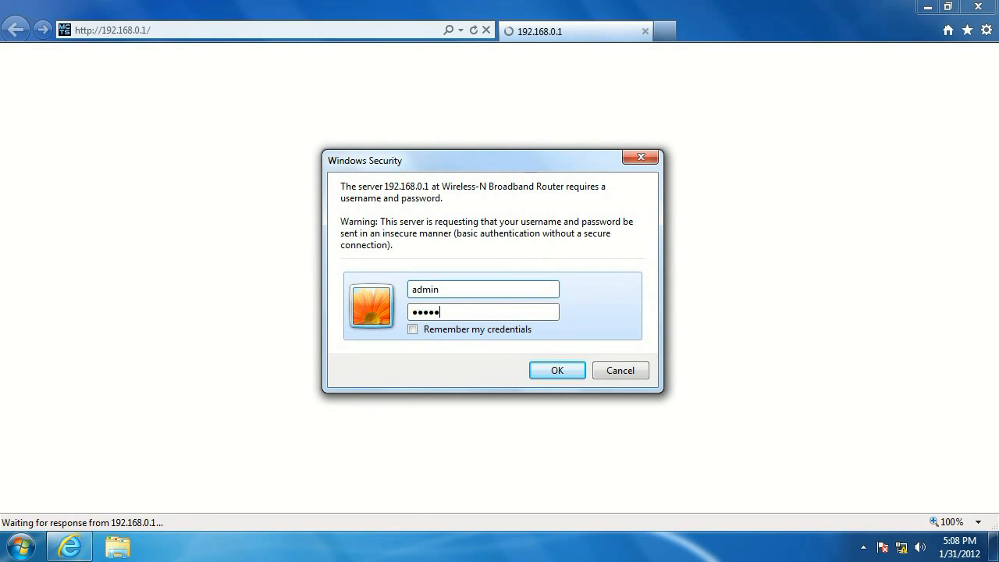
left_click(556, 370)
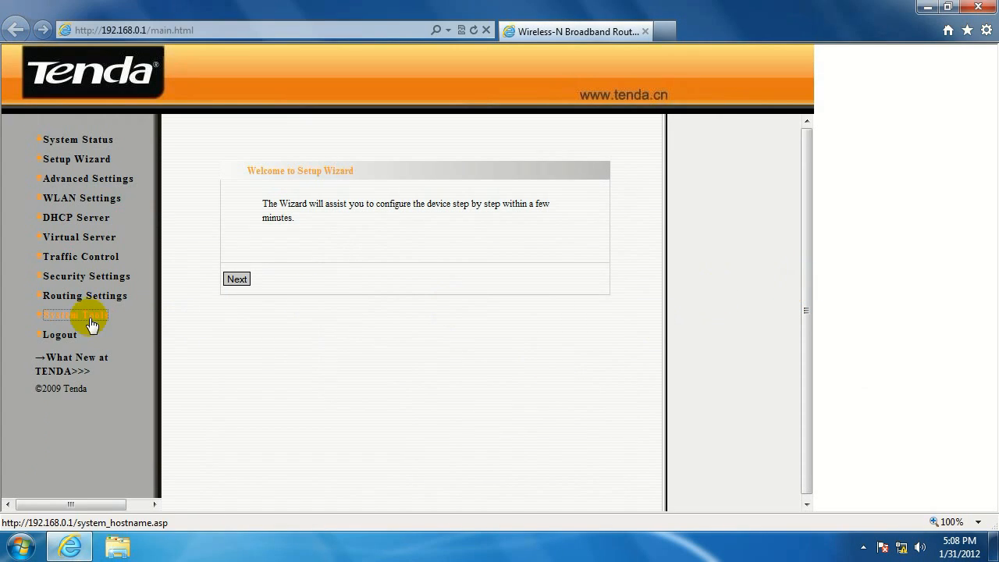
Step: On the System Tools > Change Password page, replace user name admin with micro
left_click(74, 314)
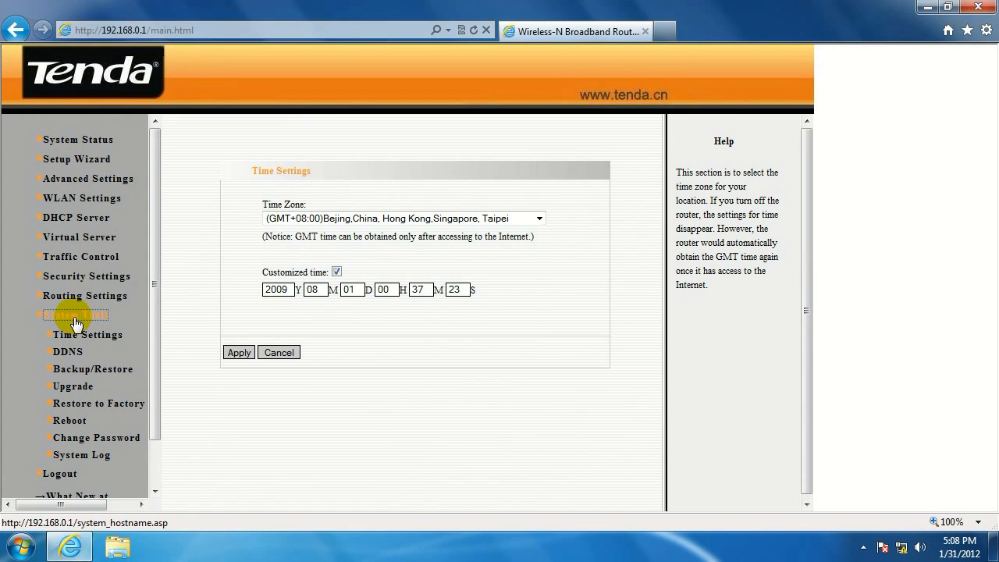
left_click(96, 437)
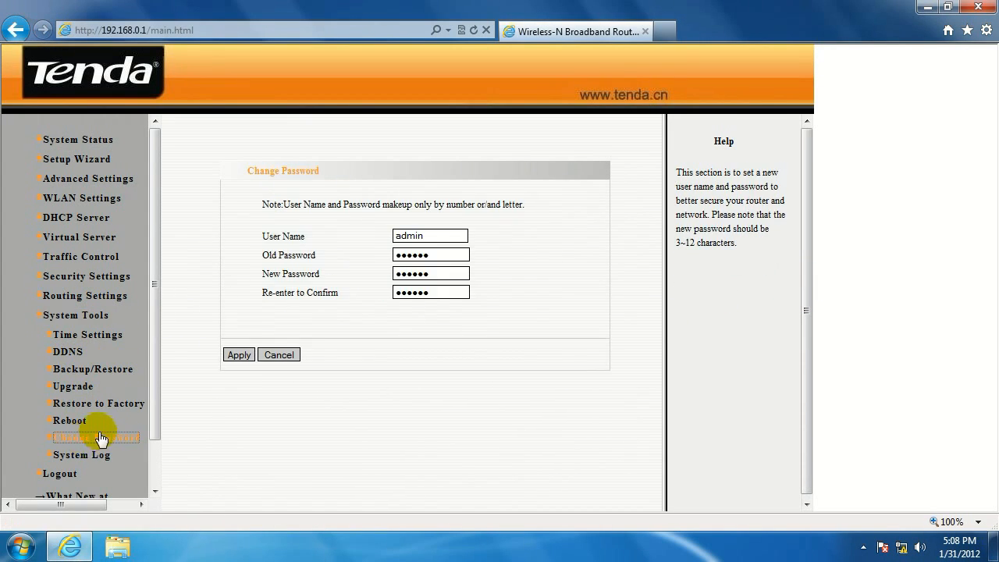
left_click(429, 235)
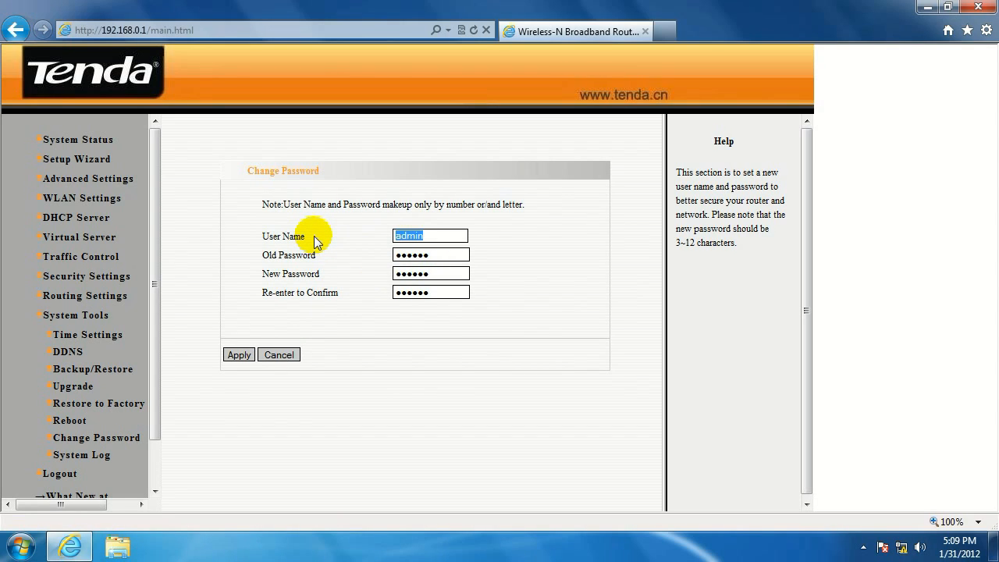
type("m")
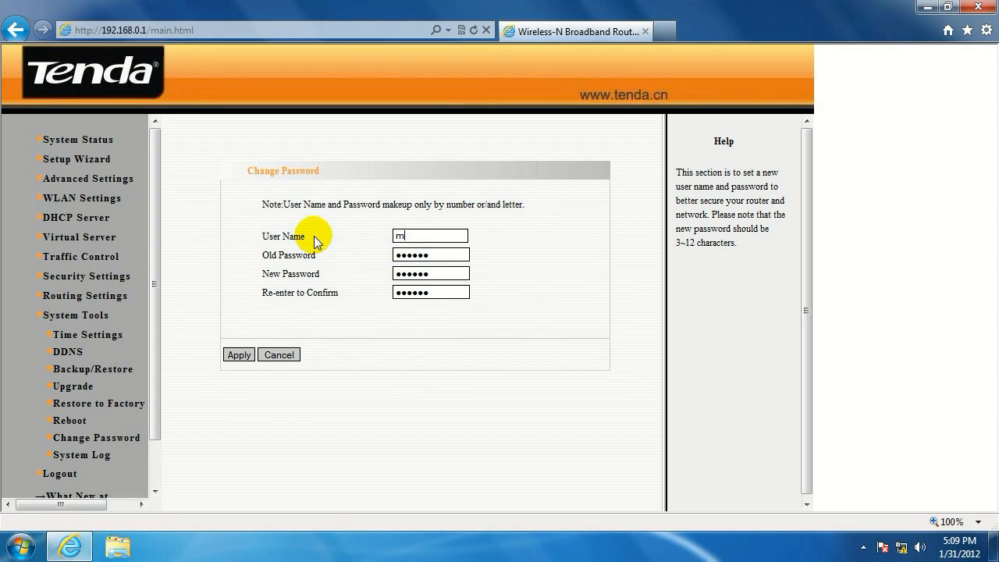
type("icro")
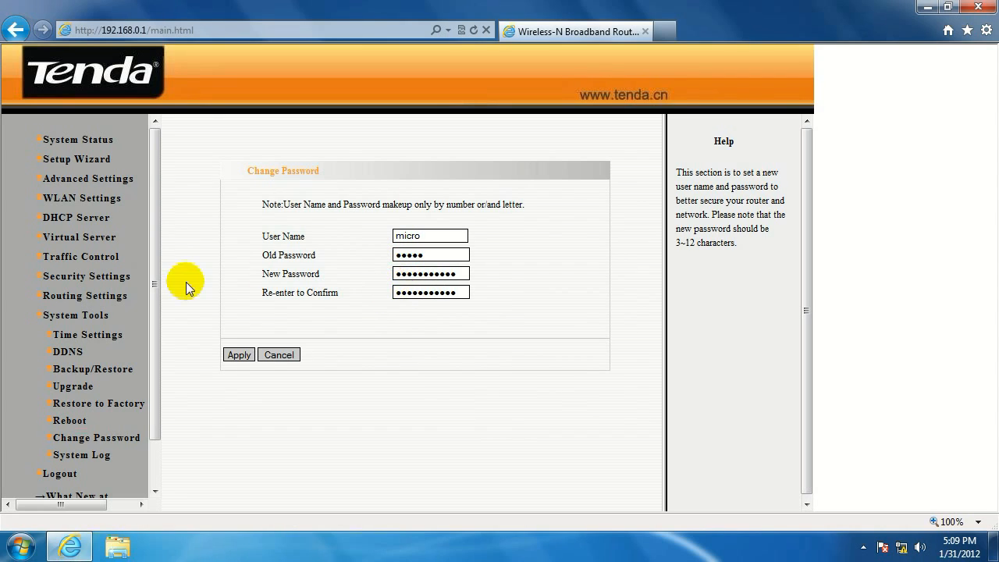
Step: Apply and confirm the password change, then sign in as micro with the new password
left_click(238, 354)
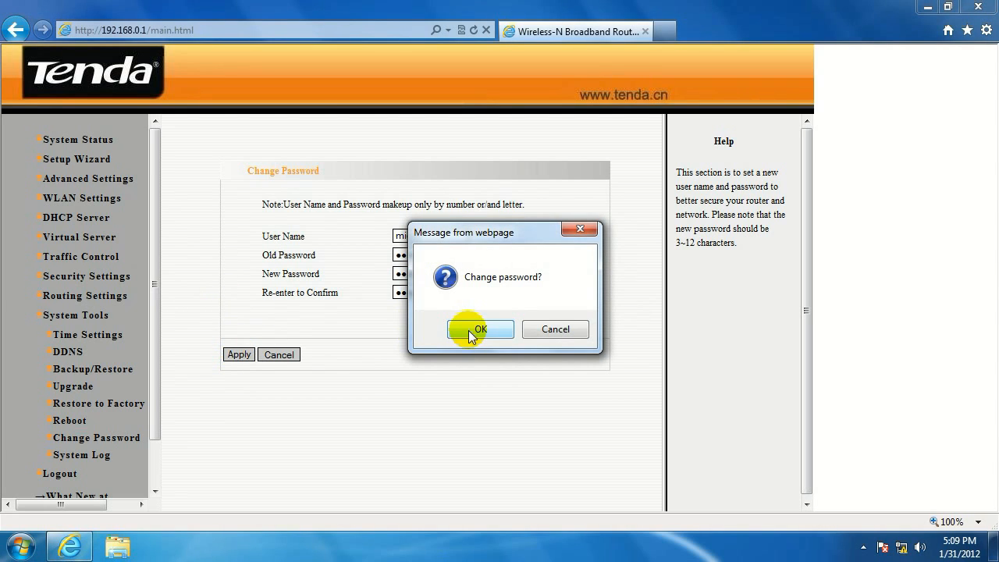
left_click(480, 329)
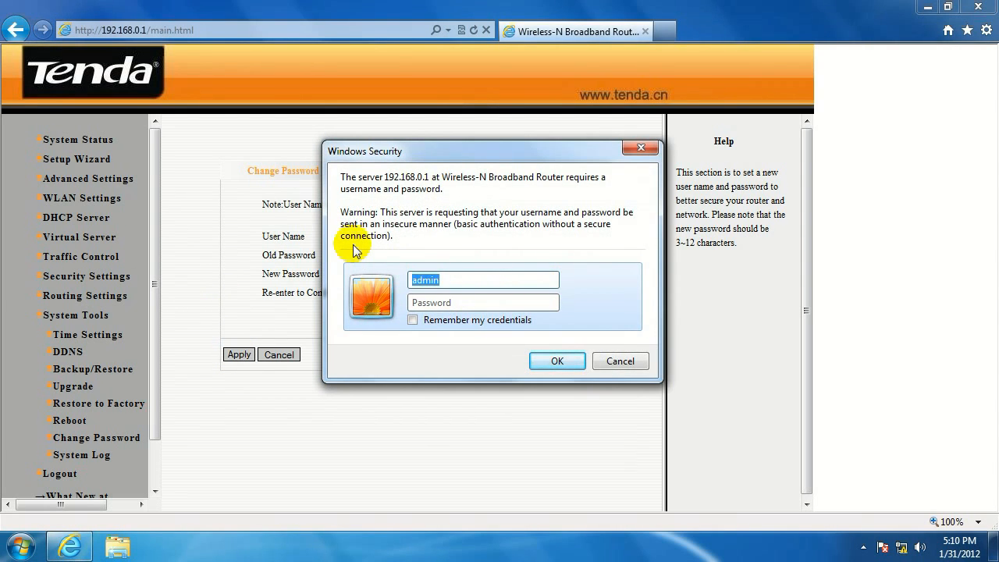
type("micro")
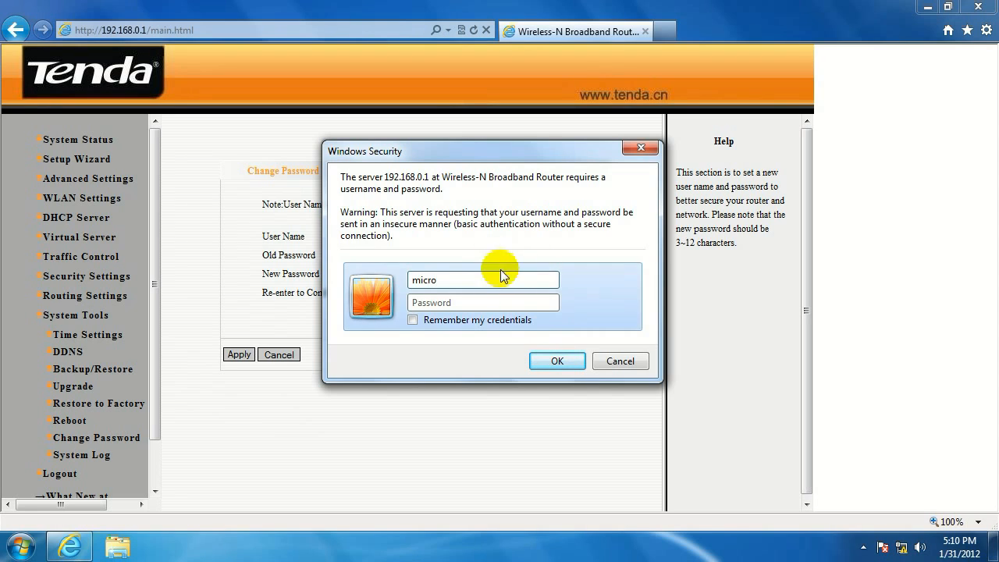
type("••")
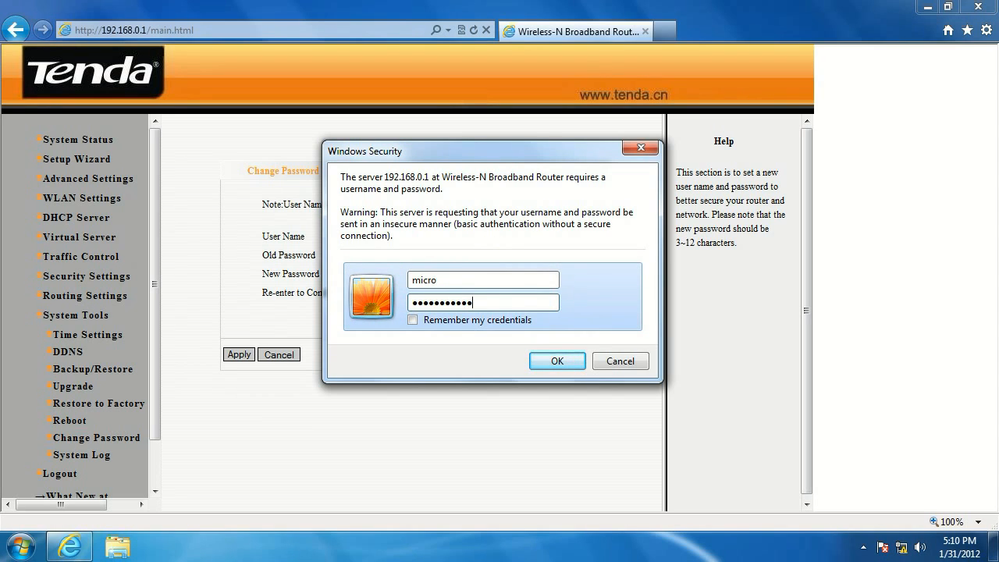
left_click(556, 361)
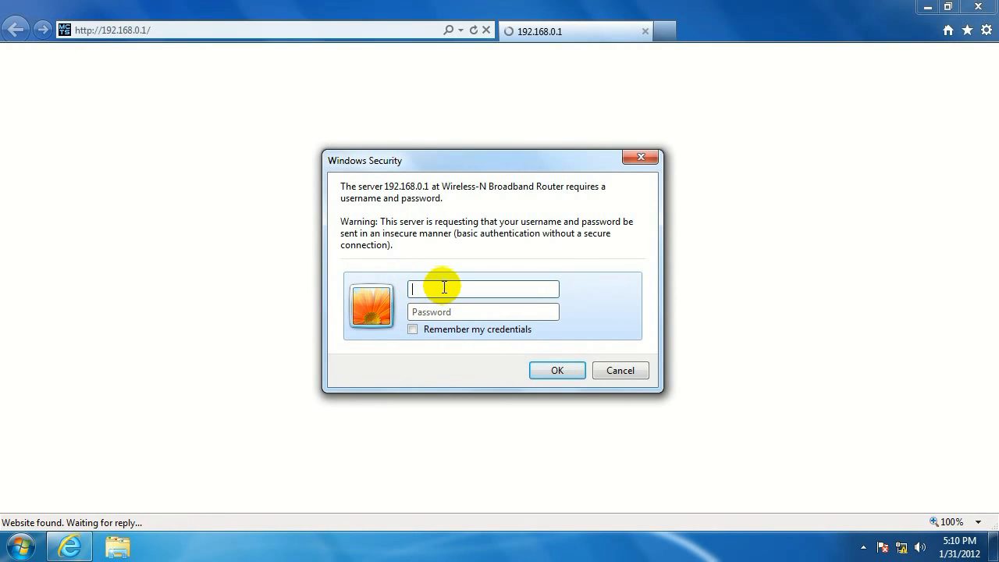
Step: Enter micro as the user name in the new 192.168.0.1 sign-in prompt
type("micro")
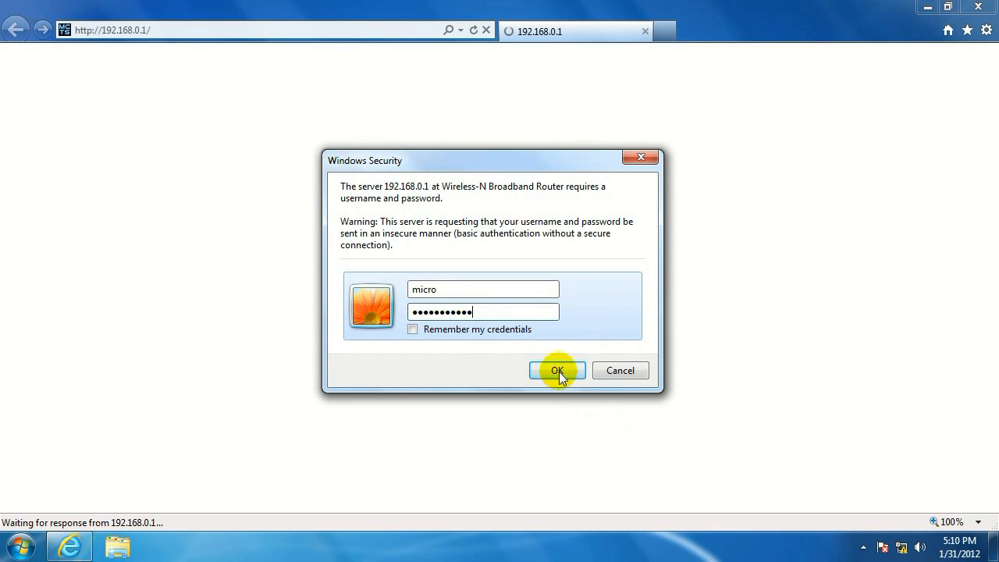
Step: Submit the micro login to load the Tenda Setup Wizard welcome screen
left_click(556, 370)
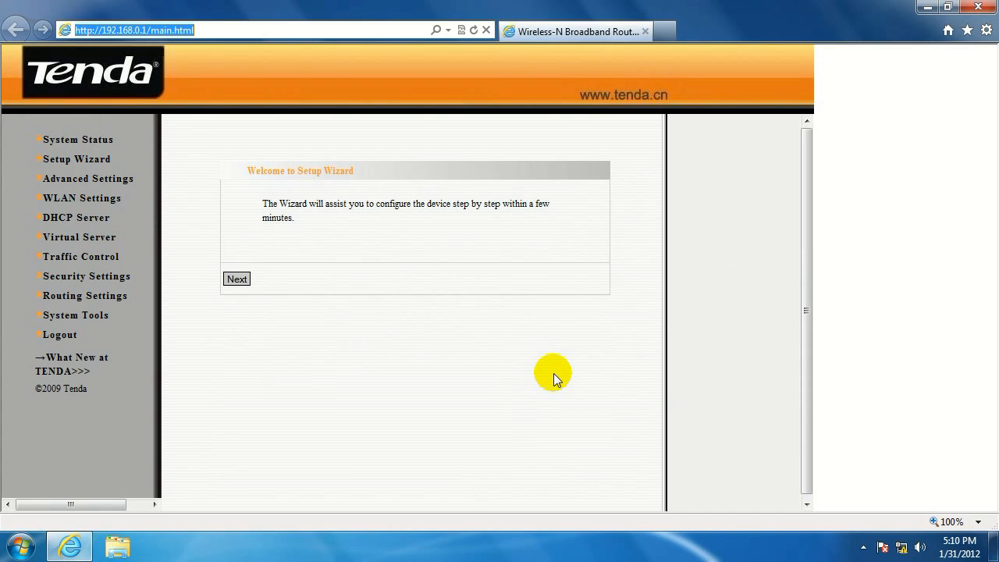
mouse_move(685, 193)
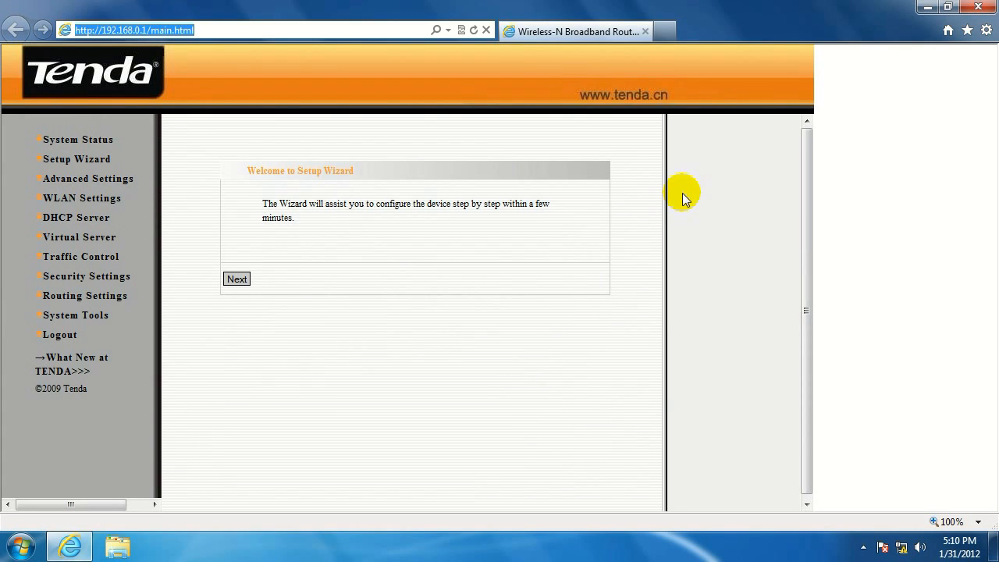
mouse_move(719, 133)
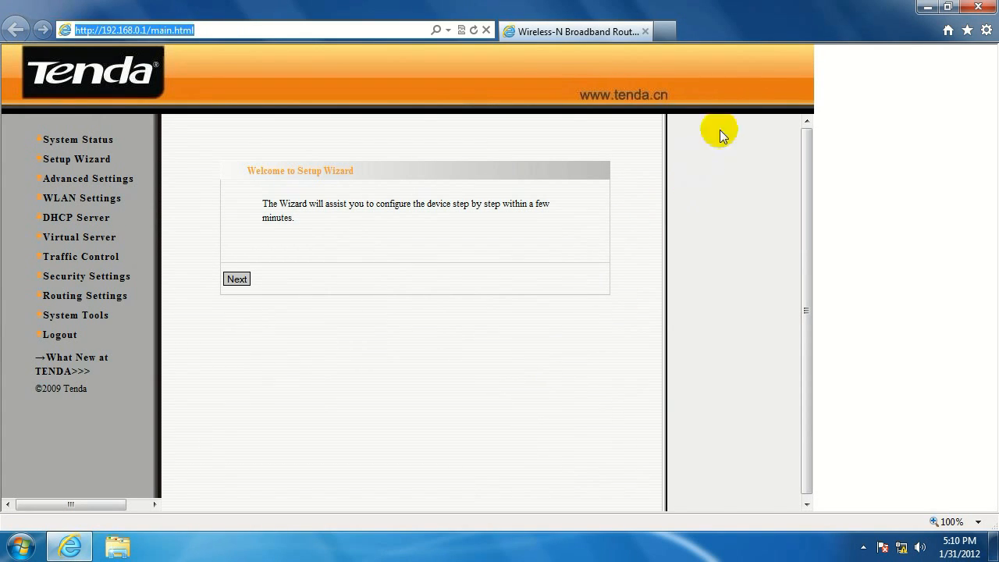